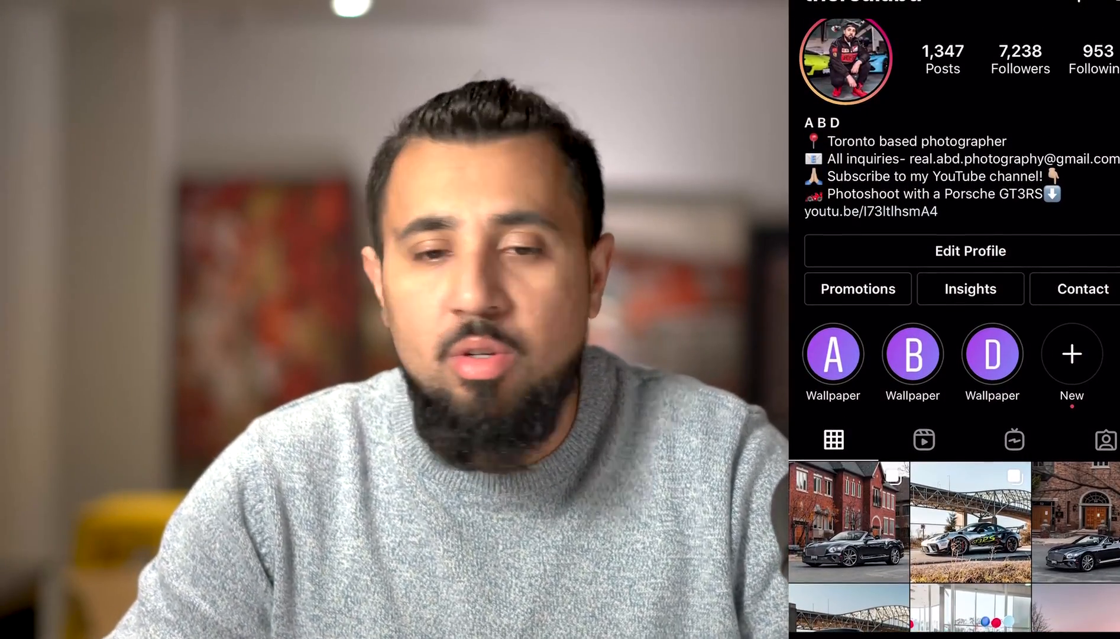
scroll("down", 3)
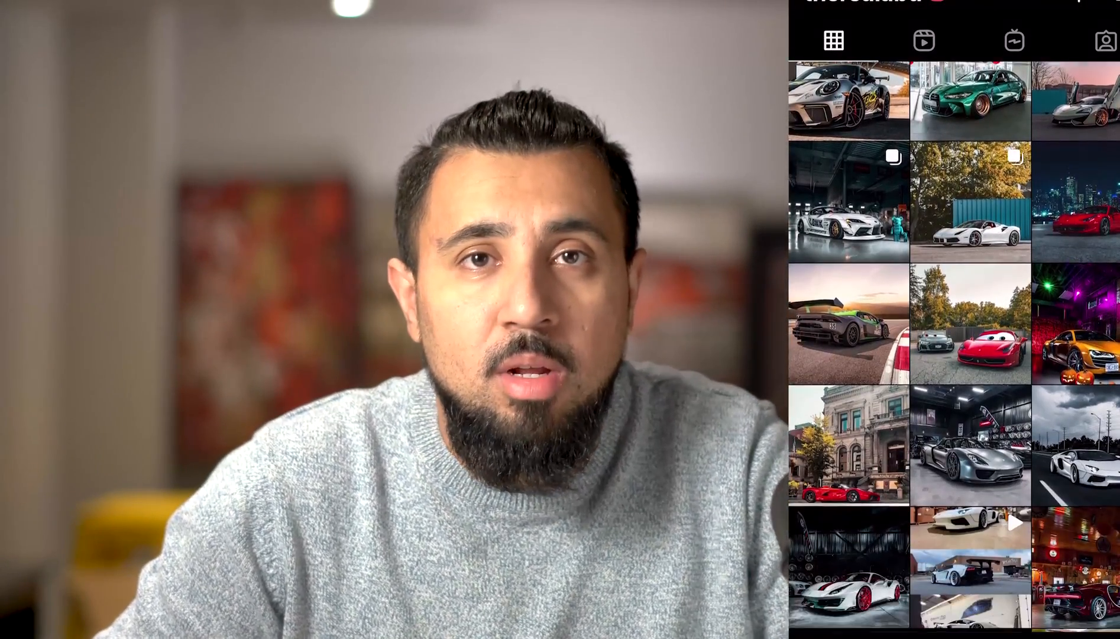
scroll("down", 3)
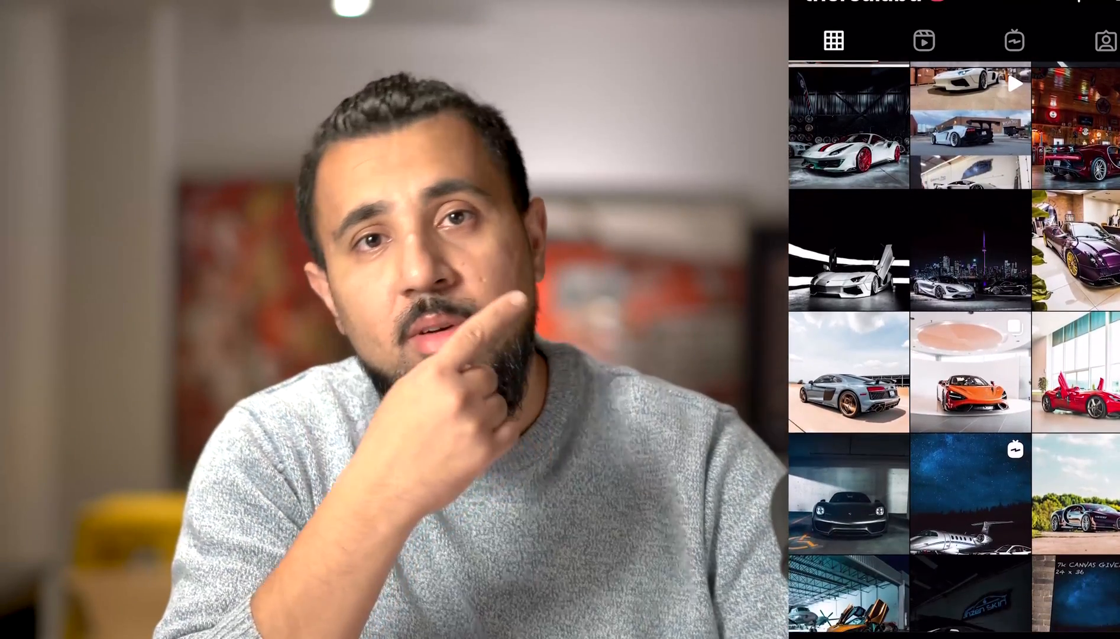
scroll("down", 3)
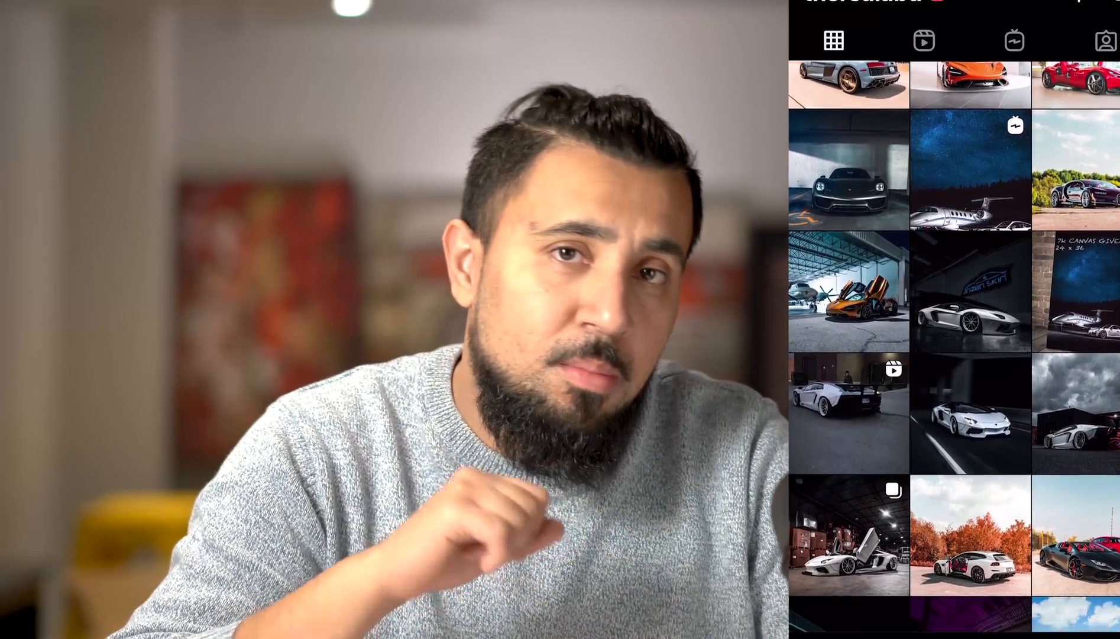